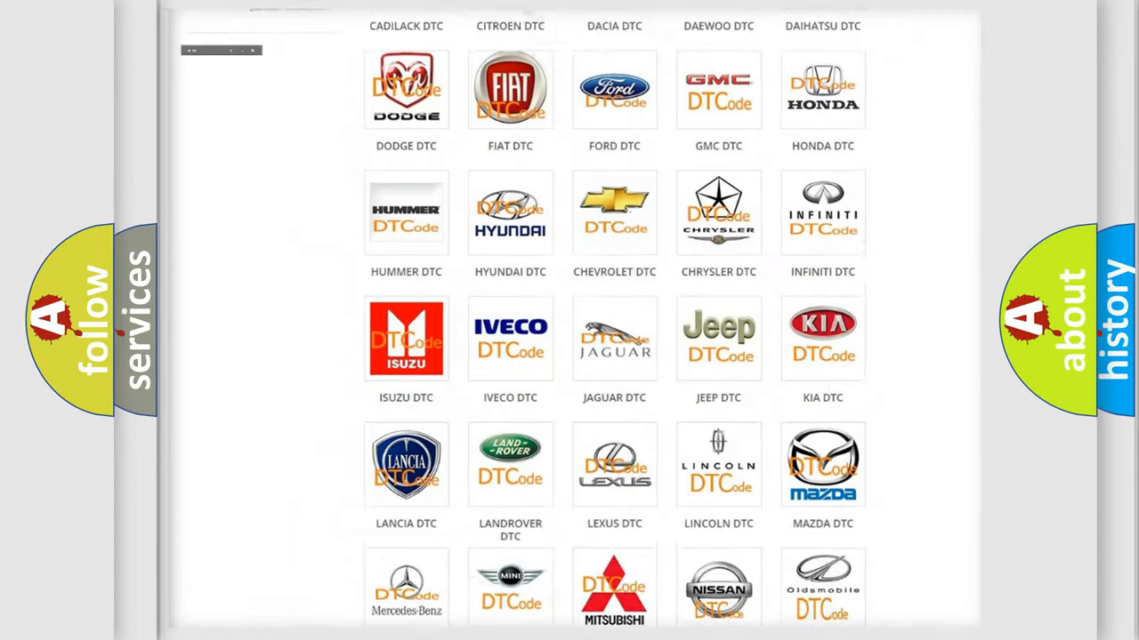
Step: Open the Alfa Romeo DTC tile and browse its list of code subcategories
scroll("up", 3)
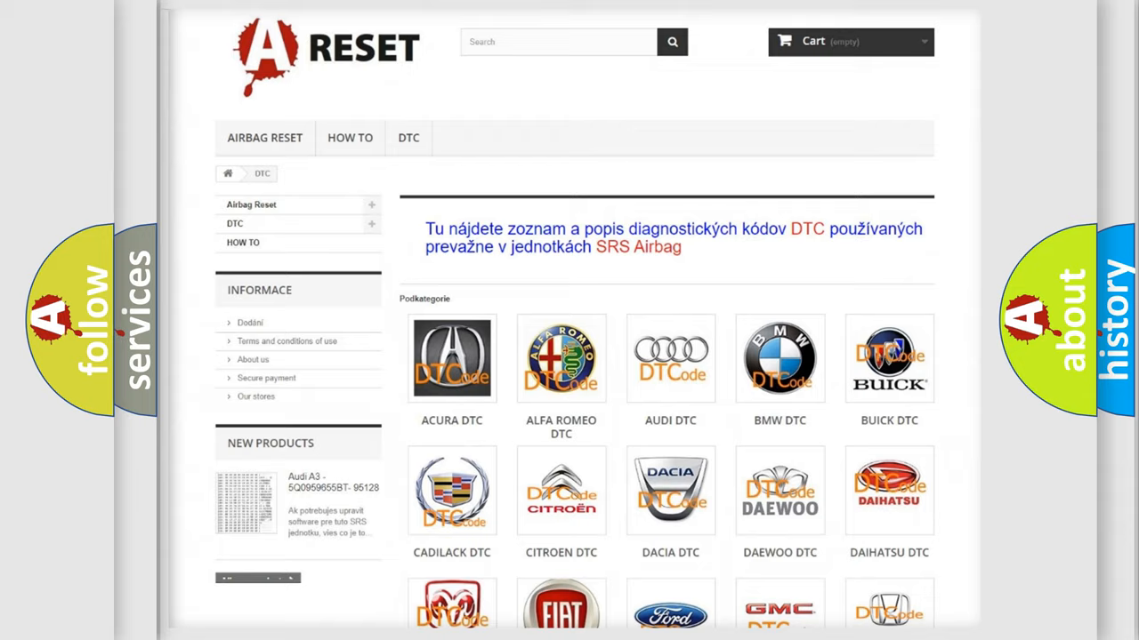
scroll("up", 3)
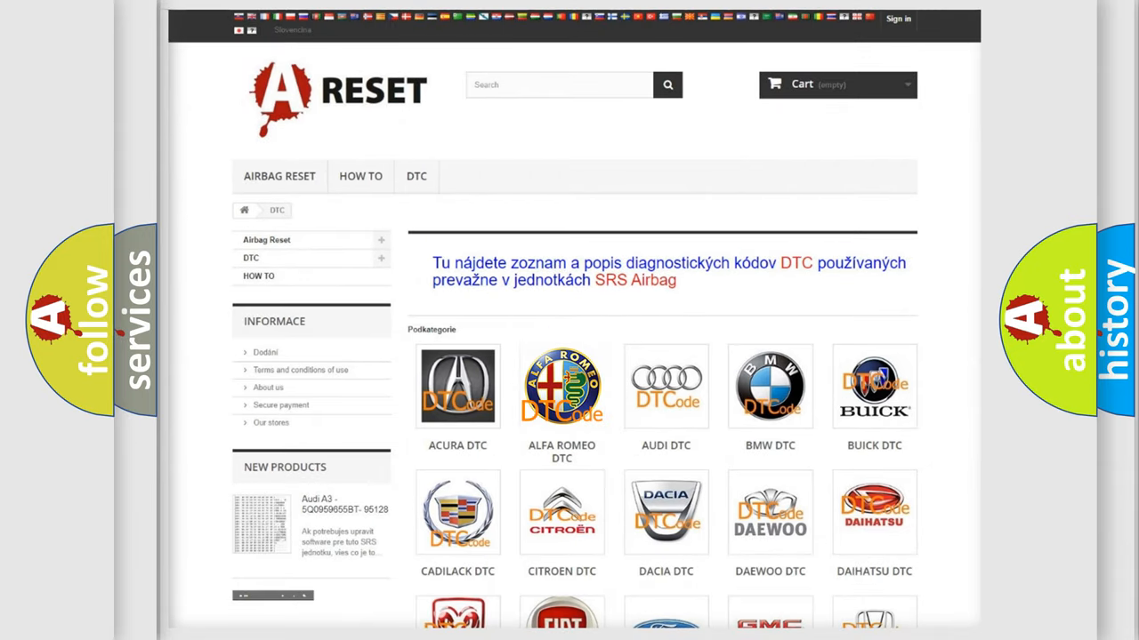
left_click(561, 386)
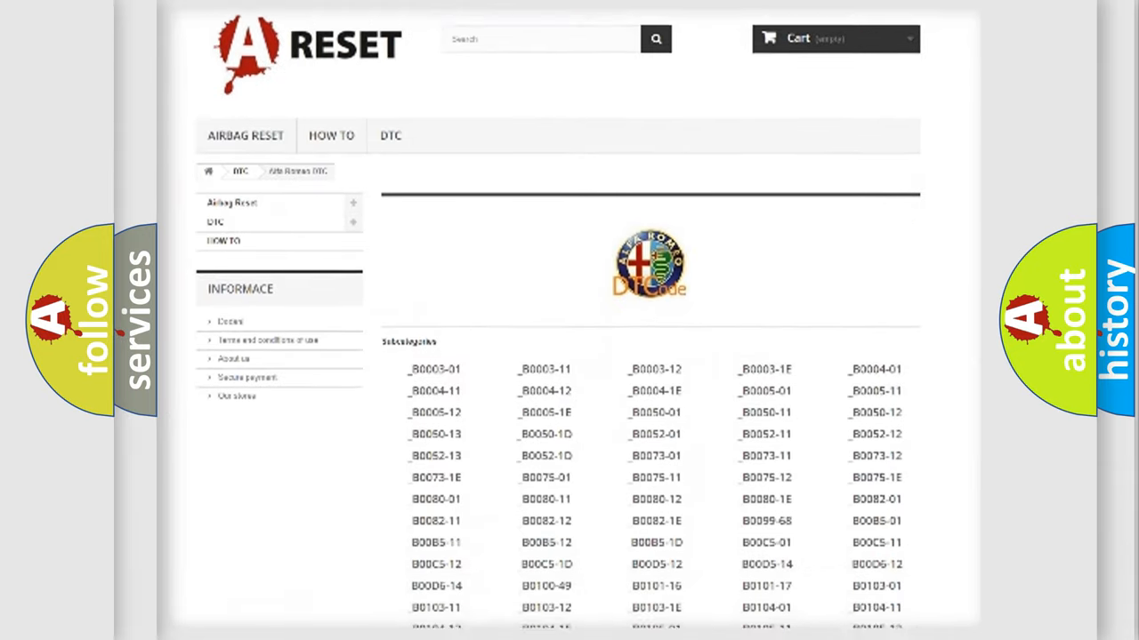
scroll("down", 3)
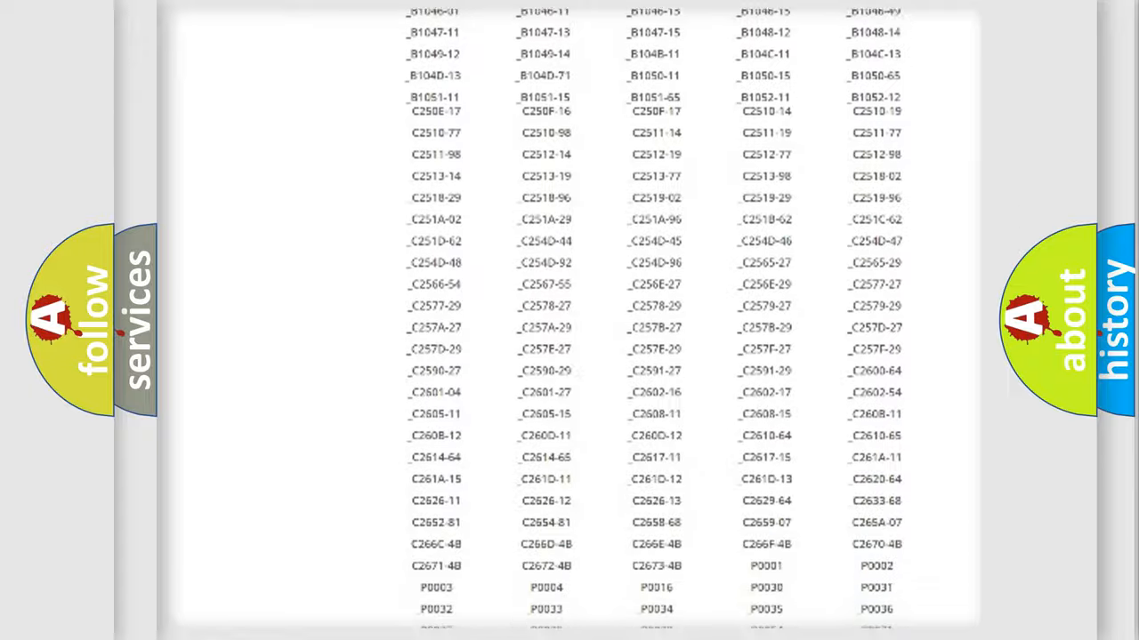
scroll("up", 3)
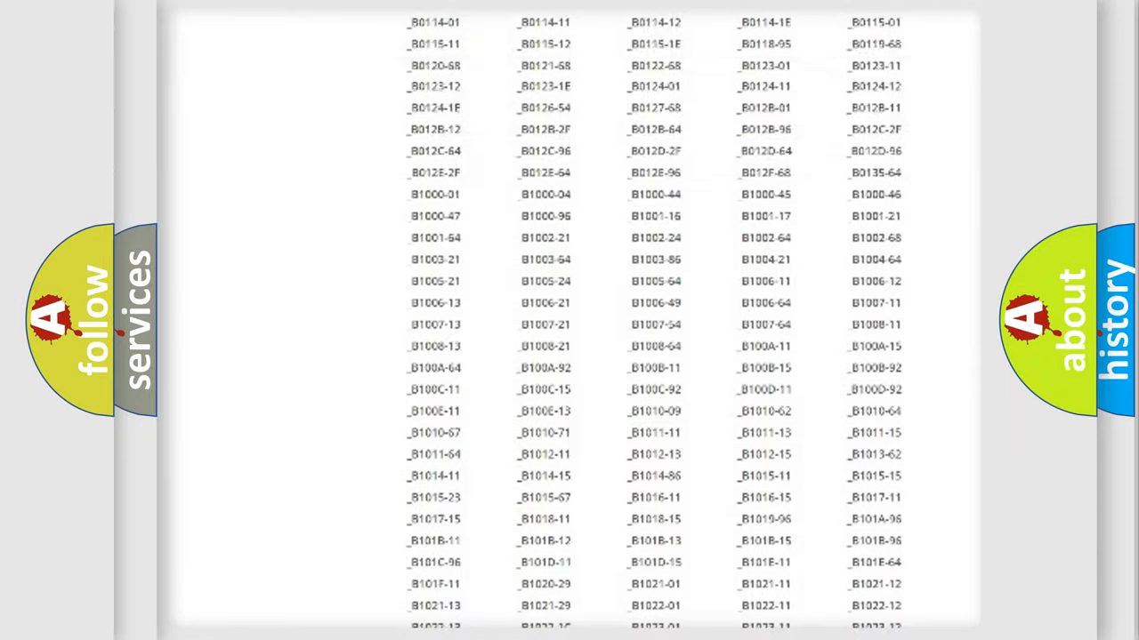
scroll("up", 3)
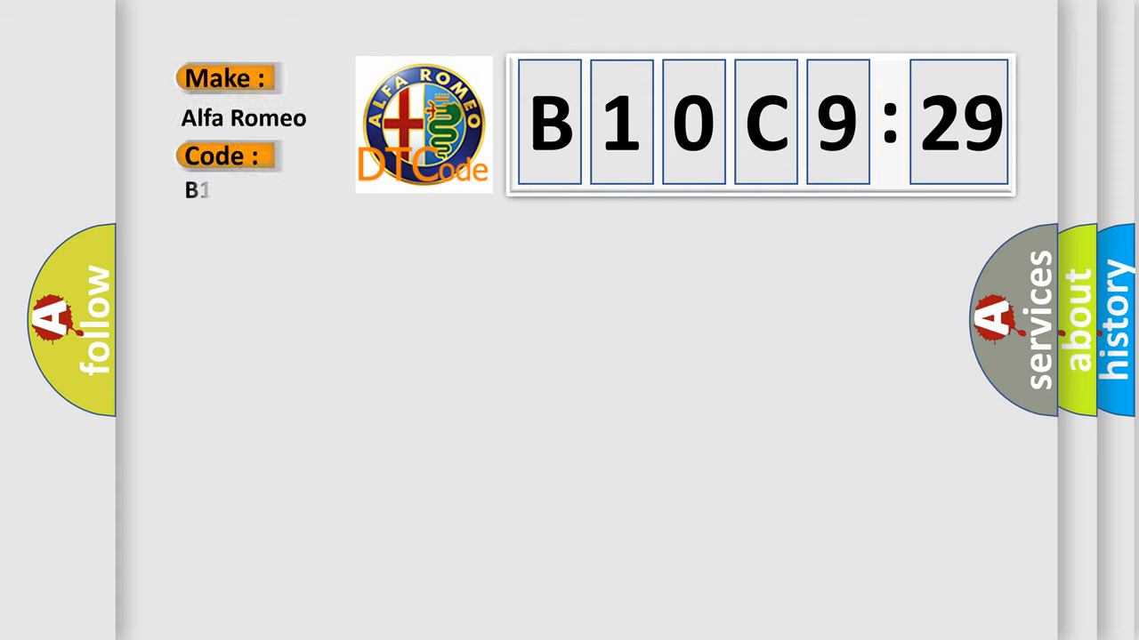
Step: Complete the Code label as 'B10C9-29' by typing '10C9-29' after the B
type("10C9-29")
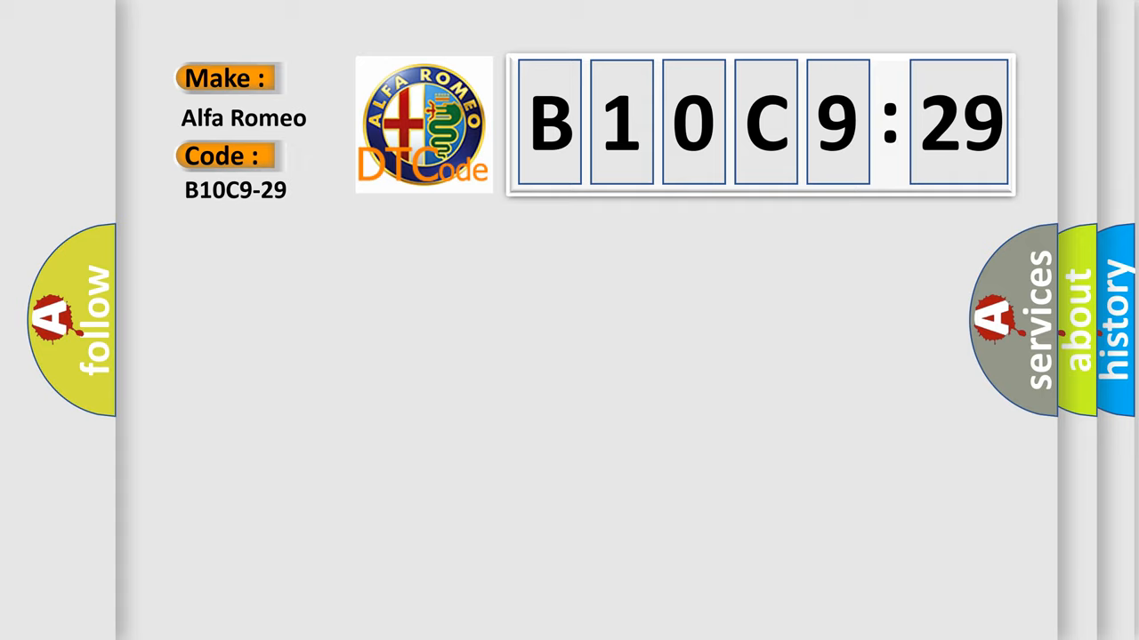